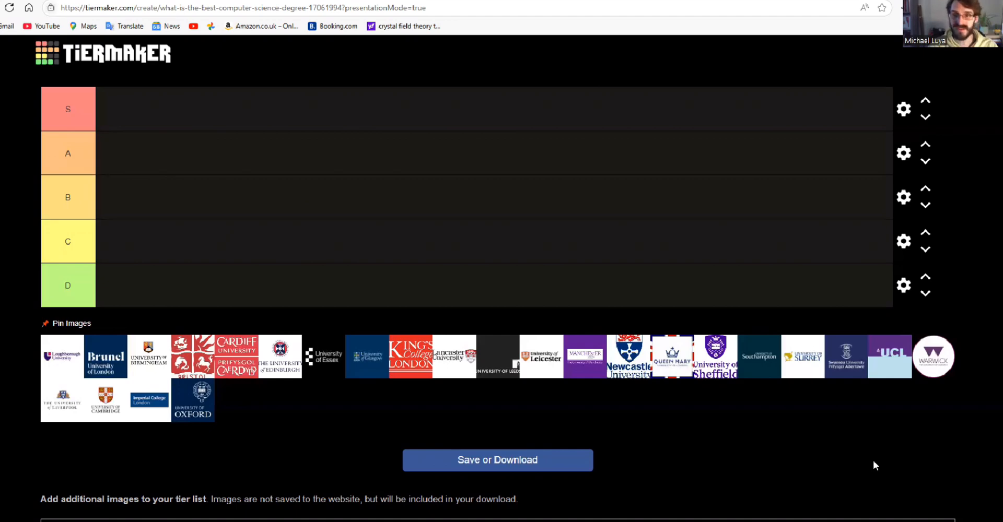
mouse_move(758, 140)
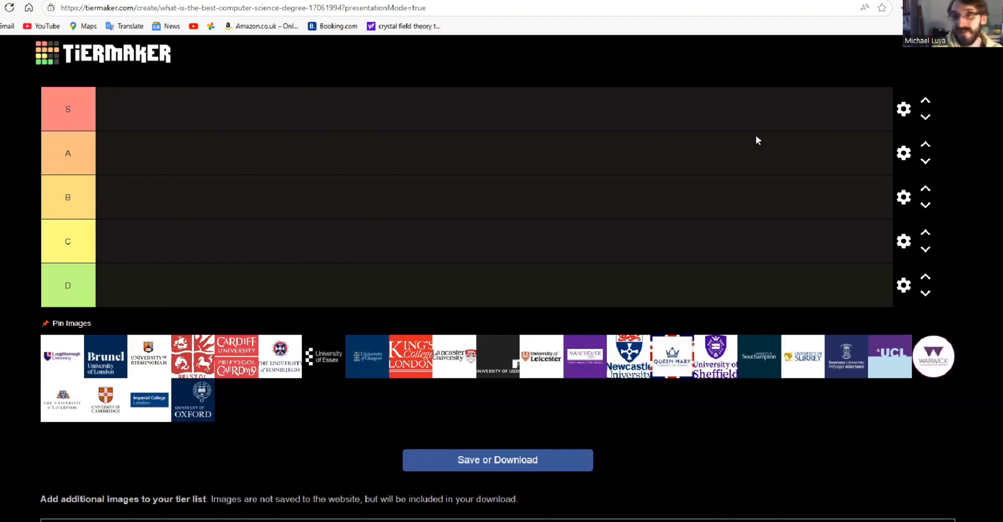
mouse_move(331, 318)
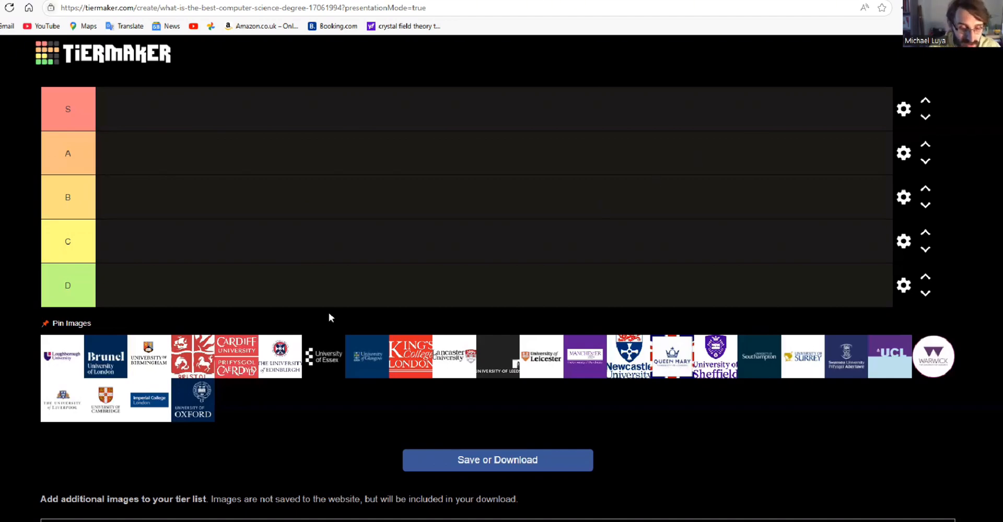
mouse_move(277, 347)
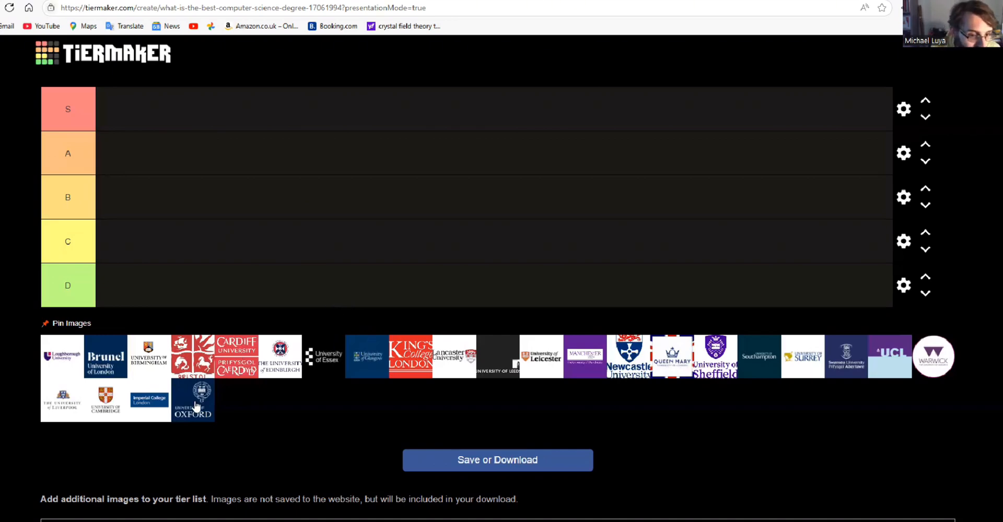
Place the University of Oxford and University of Cambridge logos in the S row.
left_click_drag(193, 401, 118, 108)
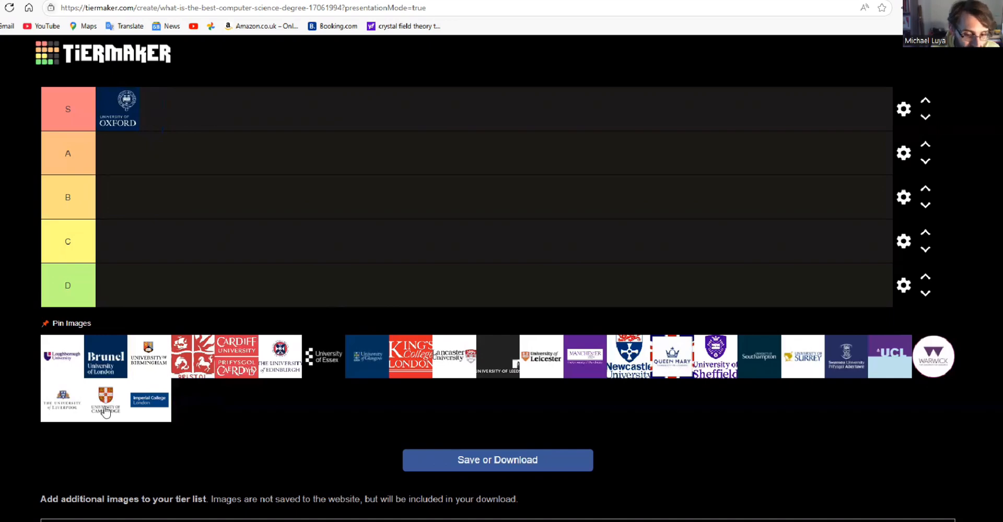
left_click_drag(105, 401, 161, 109)
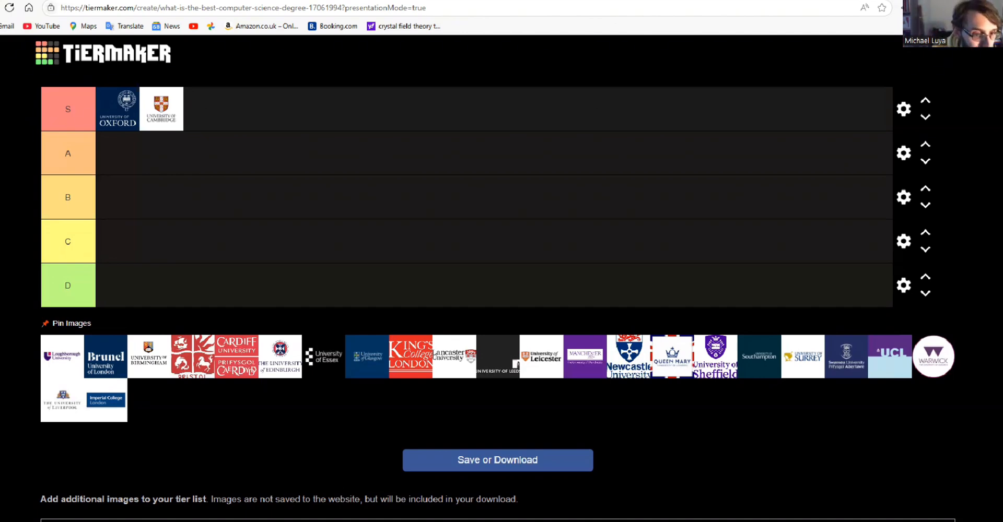
Drop the Imperial College London logo into the S row beside Oxford and Cambridge.
left_click_drag(106, 401, 205, 108)
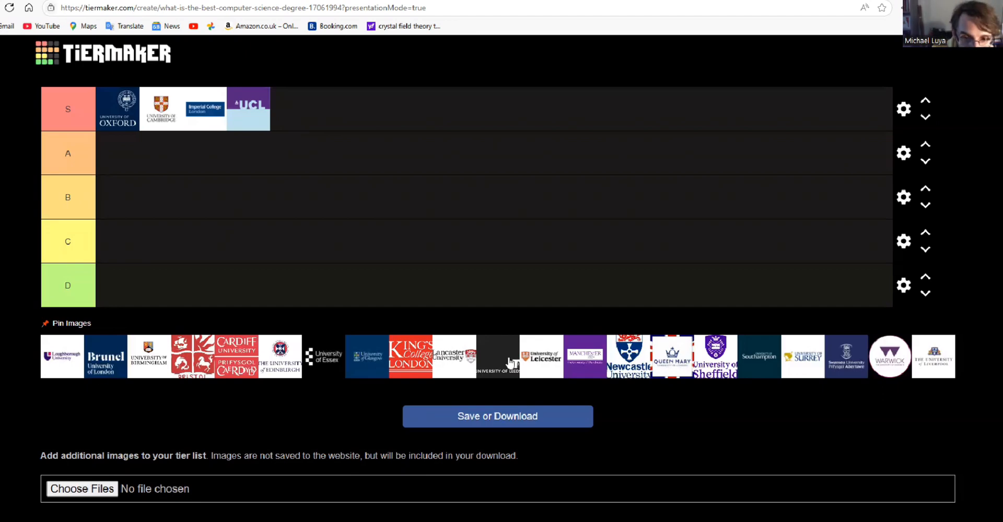
Drop the University of Edinburgh logo into the A row.
left_click_drag(280, 357, 119, 154)
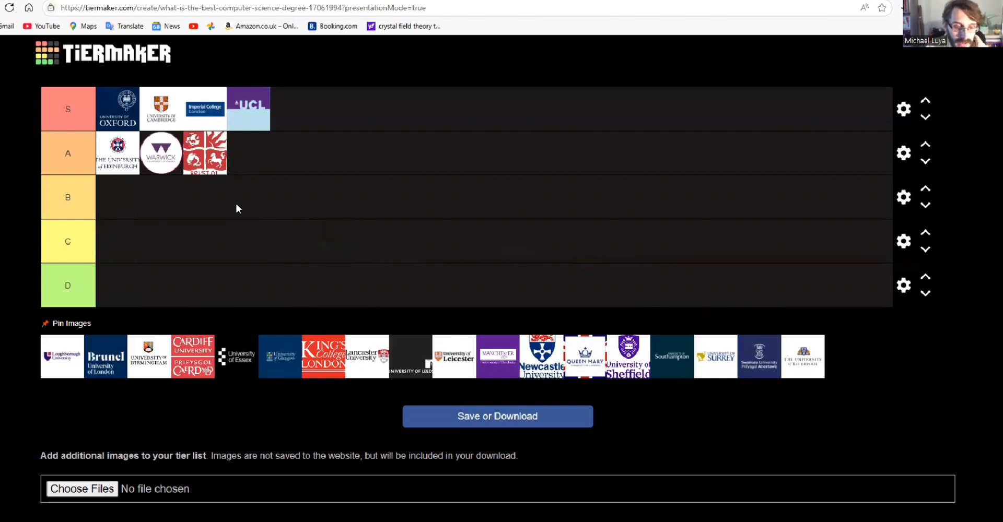
mouse_move(412, 371)
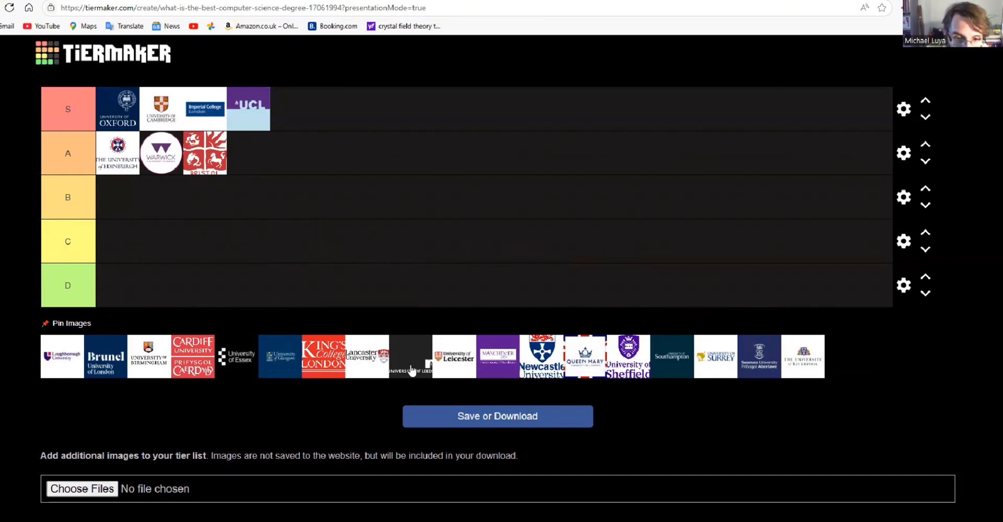
mouse_move(320, 448)
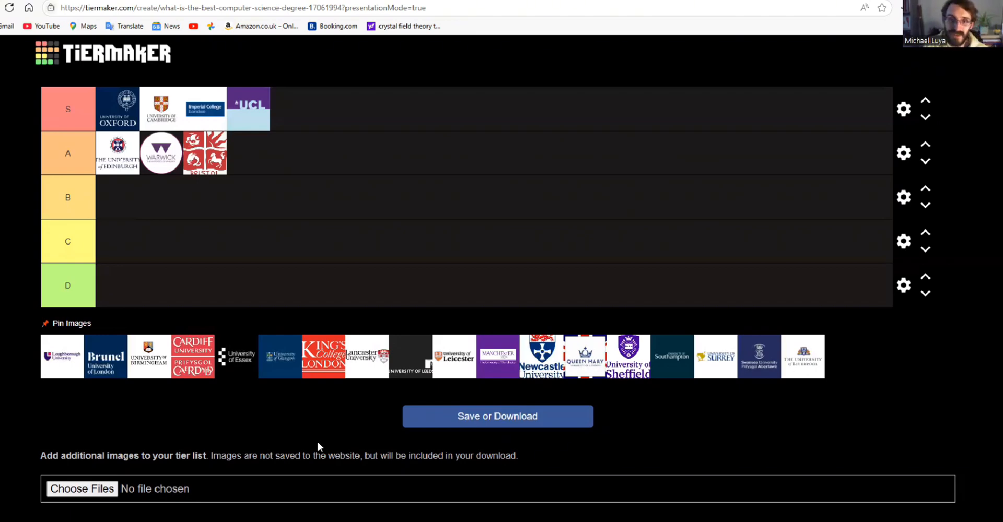
mouse_move(179, 348)
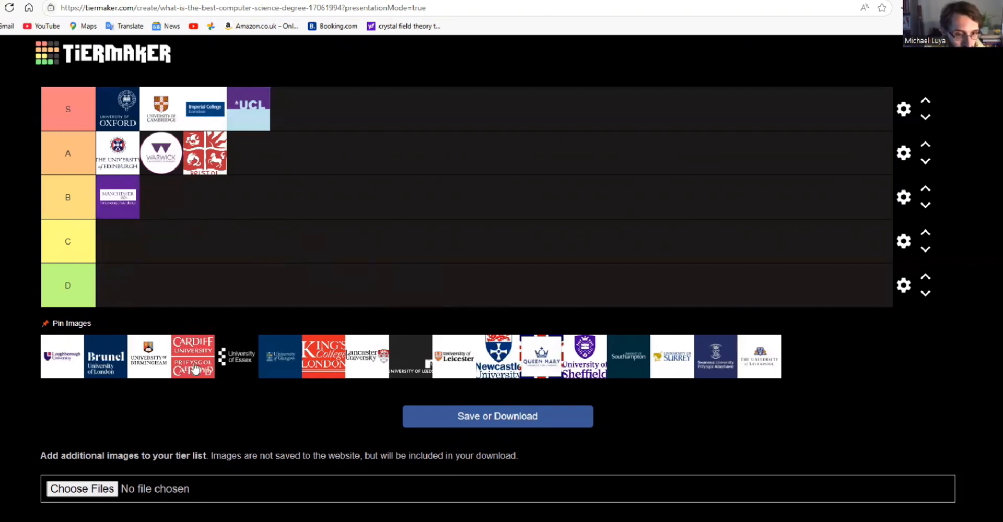
Drop a university logo from the image pool into the B row.
left_click_drag(627, 356, 162, 197)
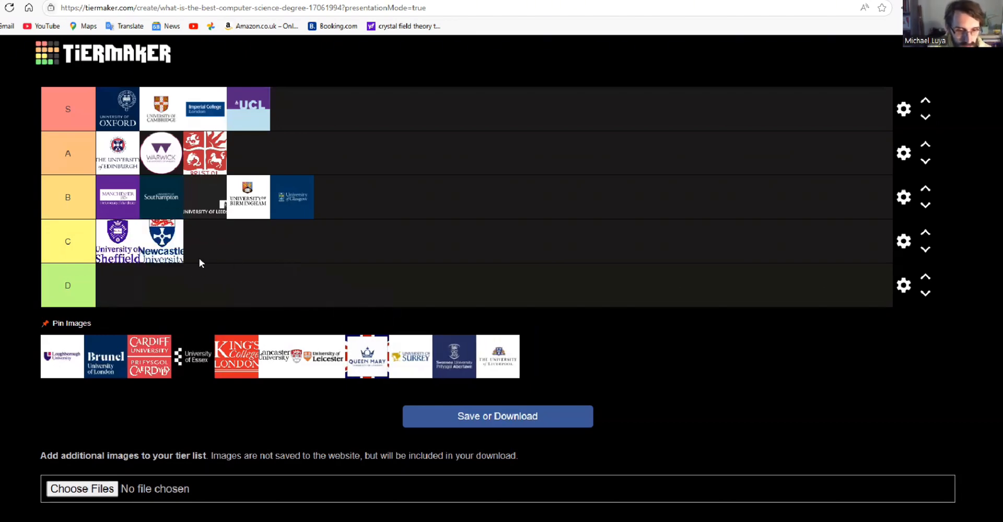
Drop the Queen Mary logo into the C row.
left_click_drag(367, 357, 205, 240)
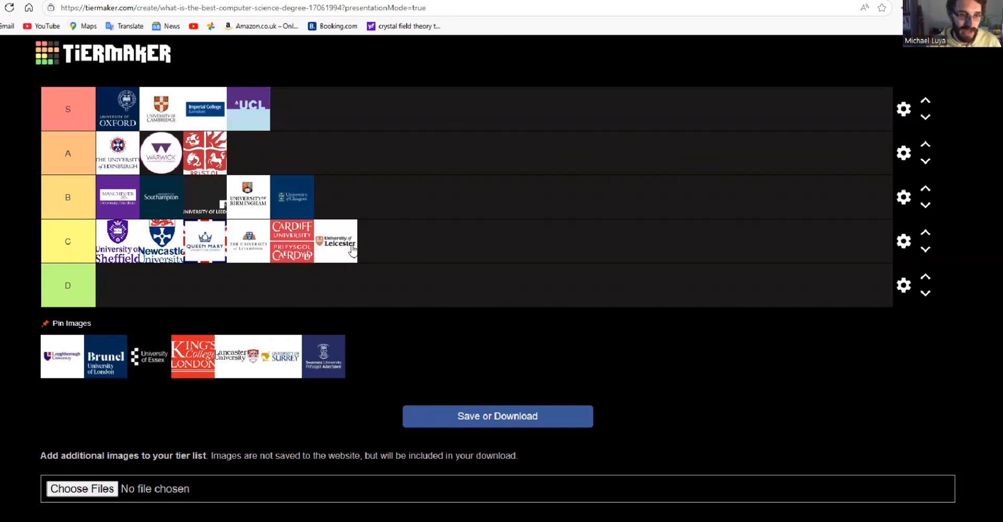
Drop a remaining university logo from the pool into the D row.
left_click_drag(62, 357, 118, 286)
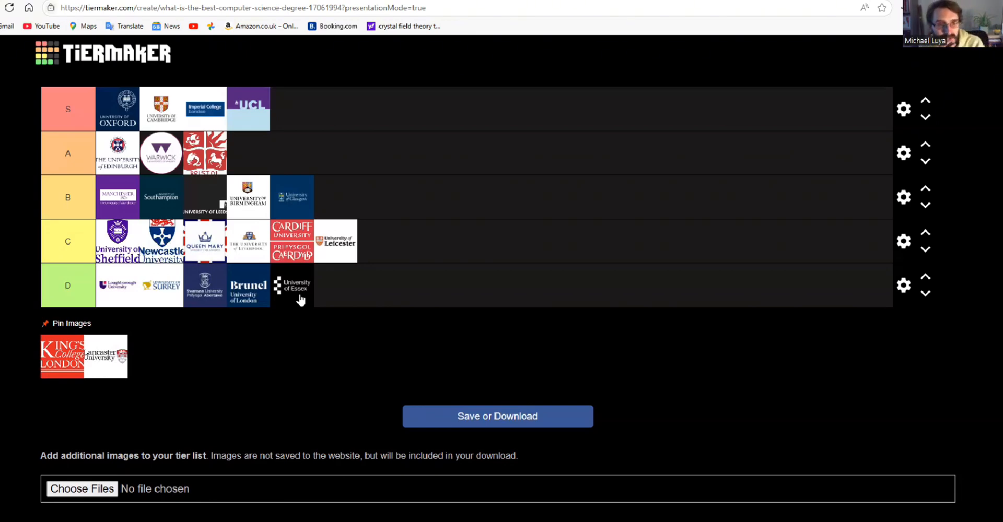
mouse_move(341, 187)
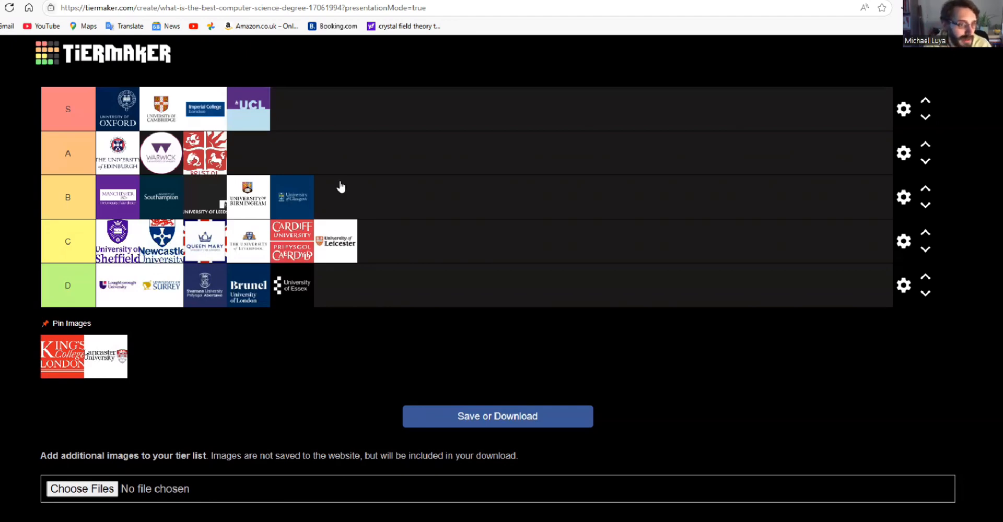
Move the King's College London logo into row B, between Birmingham and Glasgow.
left_click_drag(62, 356, 86, 300)
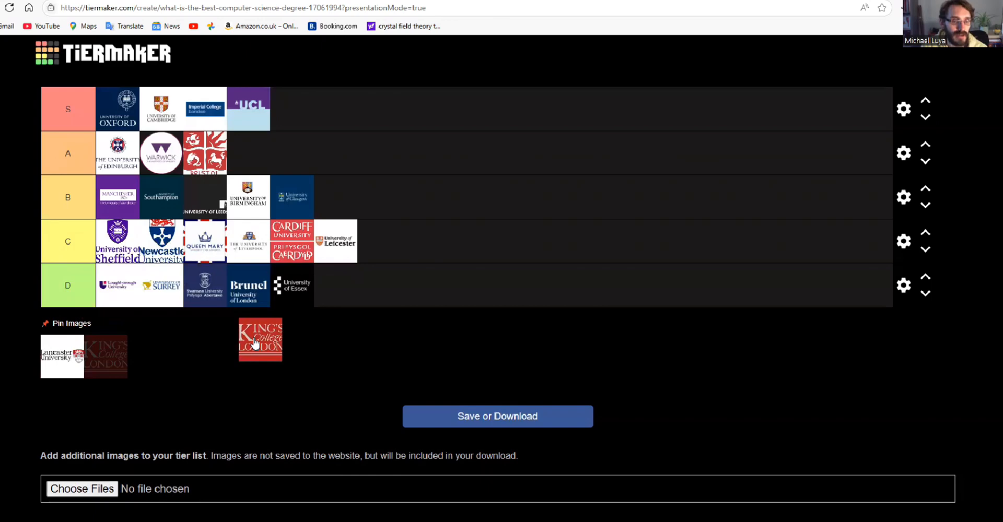
left_click_drag(260, 339, 330, 197)
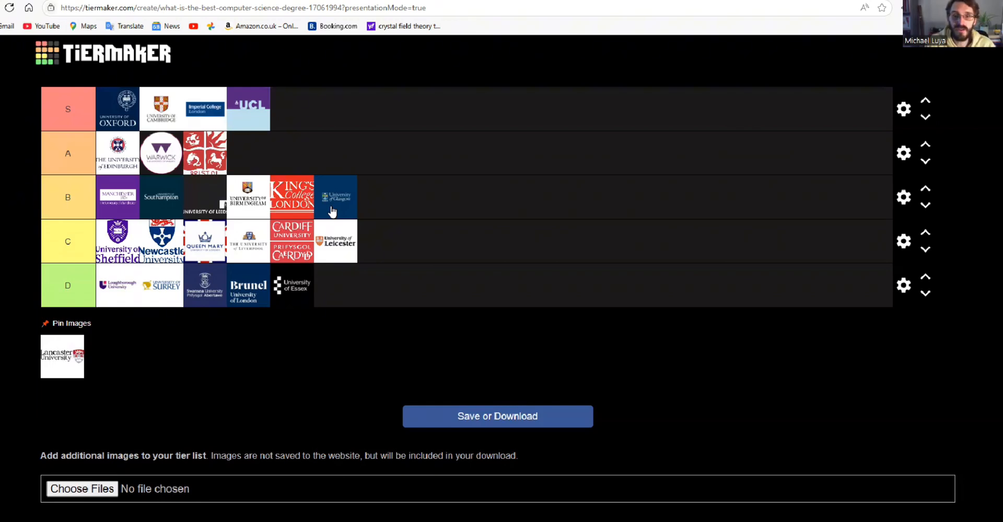
mouse_move(228, 363)
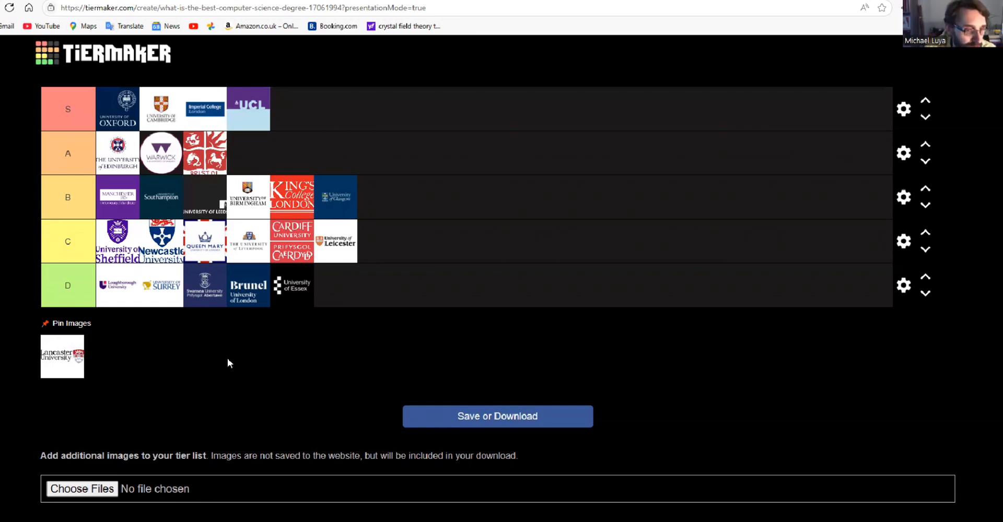
Place the Lancaster University logo at the end of row B, after Glasgow.
left_click_drag(62, 356, 384, 220)
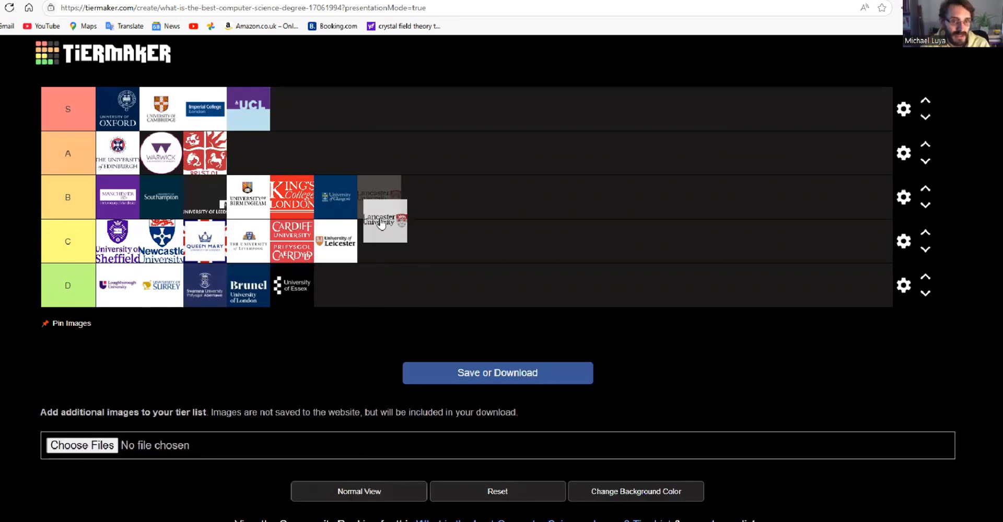
left_click_drag(381, 222, 381, 197)
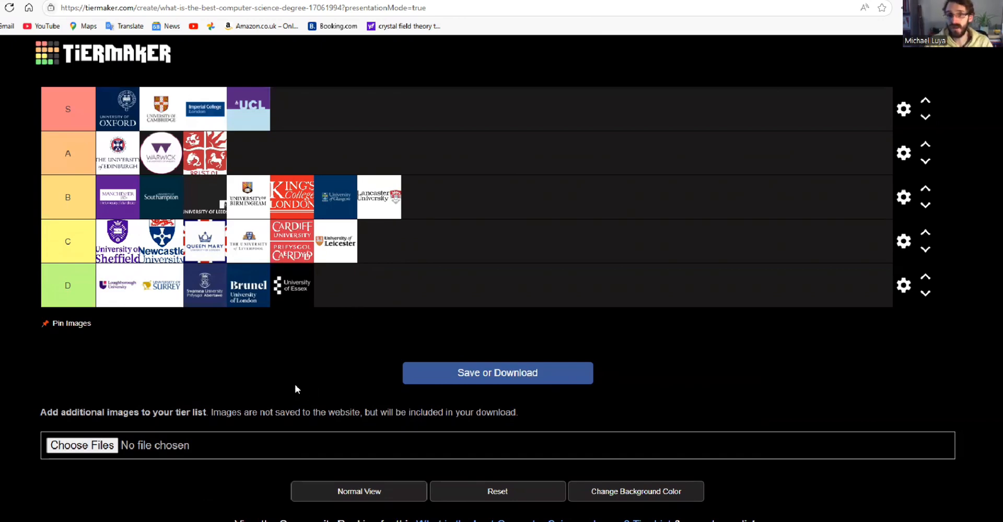